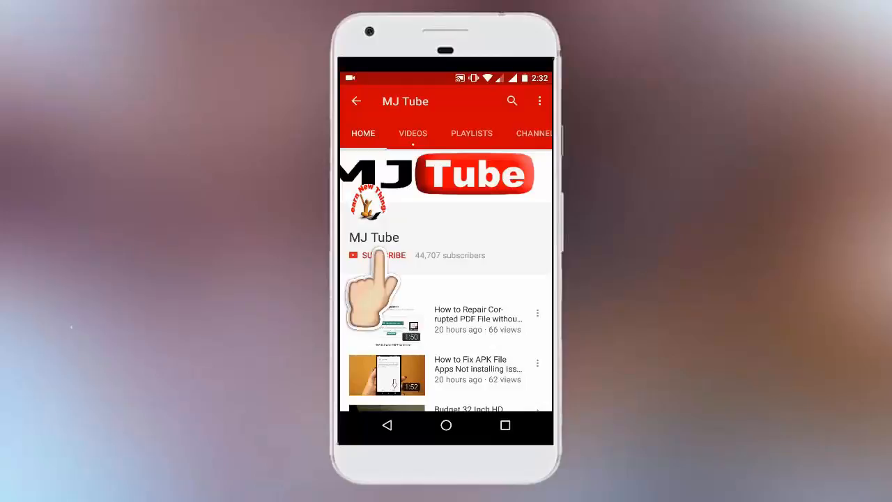
Step: Close the troubleshooting report image in Photos, revealing the Network and Sharing Center
click(377, 255)
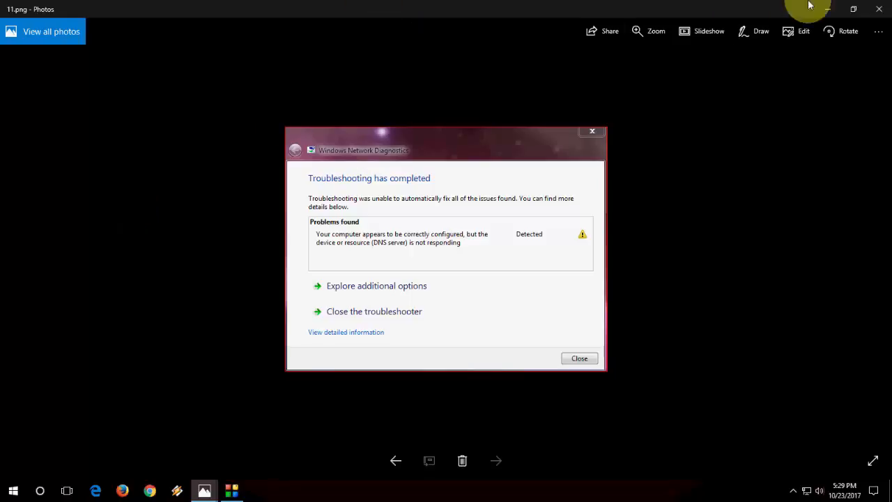
click(579, 357)
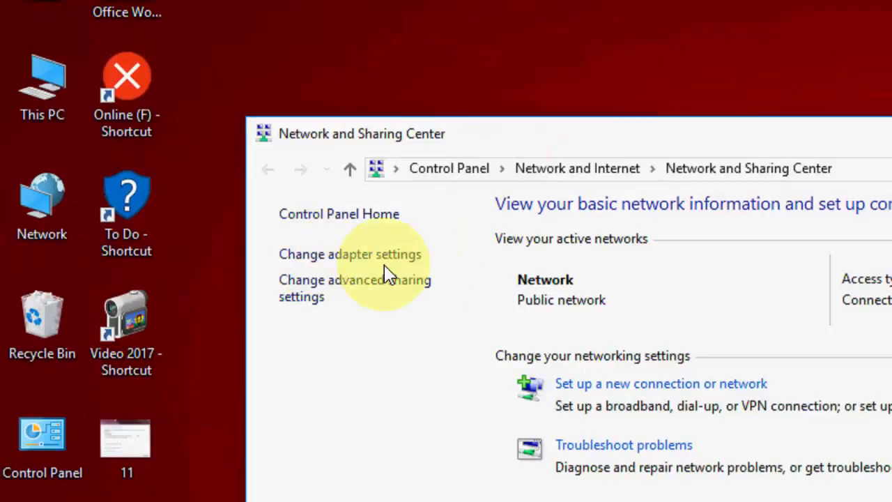
Step: Show the adapters, bring up Ethernet's properties and select Internet Protocol Version 4 (TCP/IPv4)
click(350, 254)
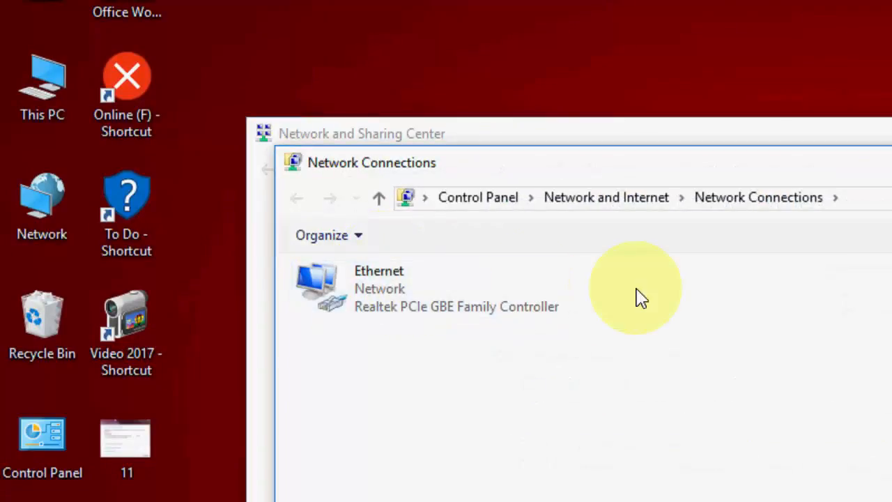
mouse_move(610, 296)
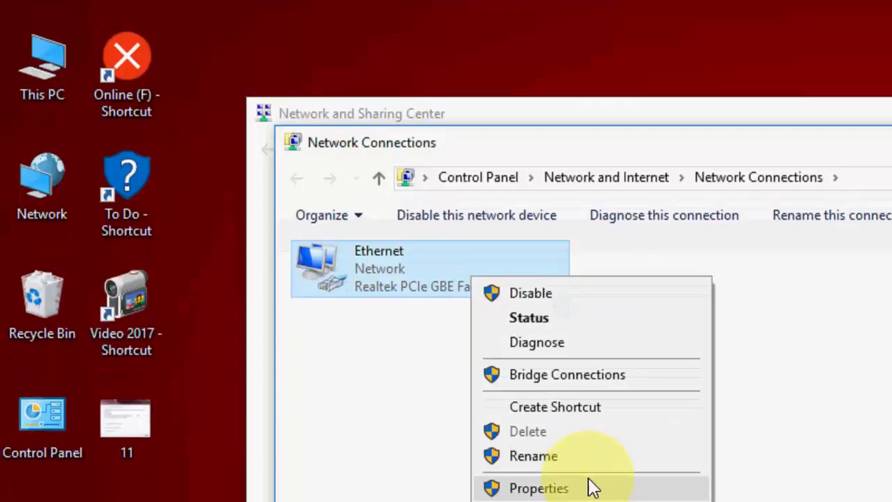
click(537, 487)
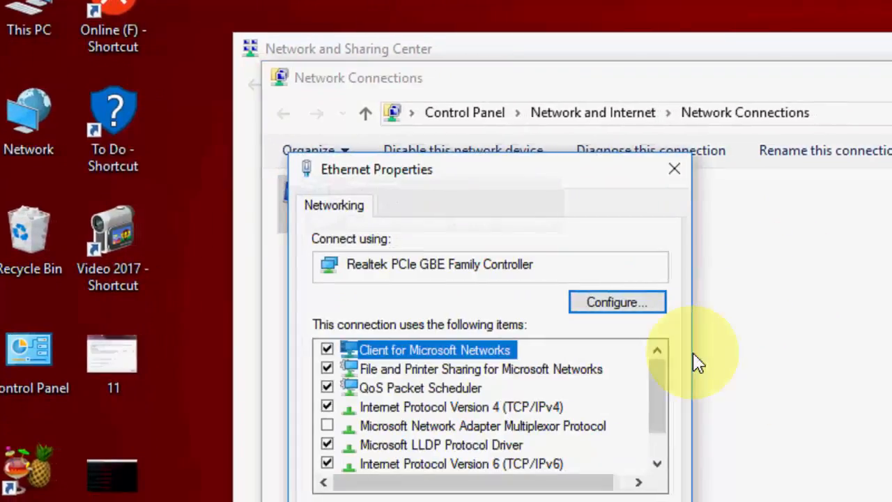
click(460, 379)
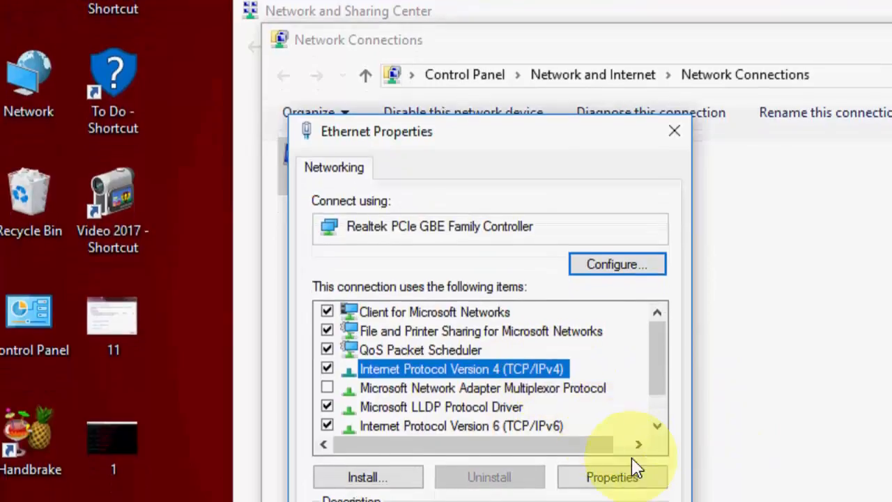
Step: In Ethernet IPv4 properties, use a manual preferred DNS server of 8.8.8.8
click(610, 477)
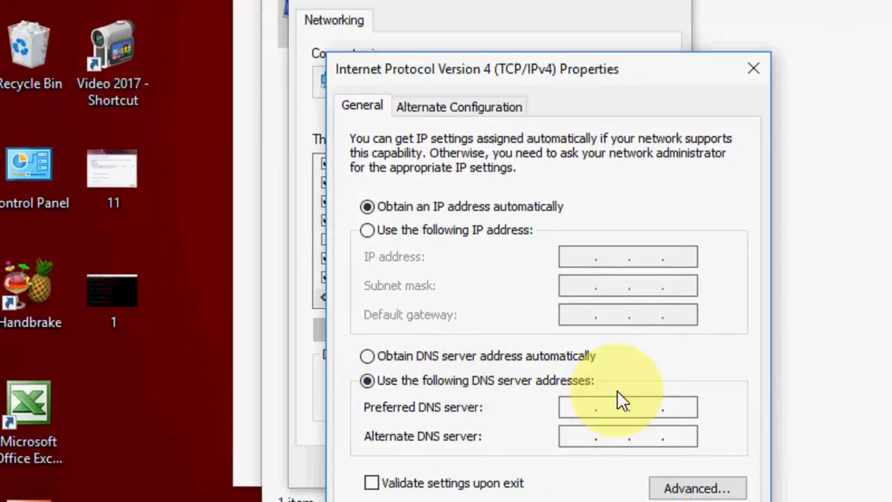
text(8.8.)
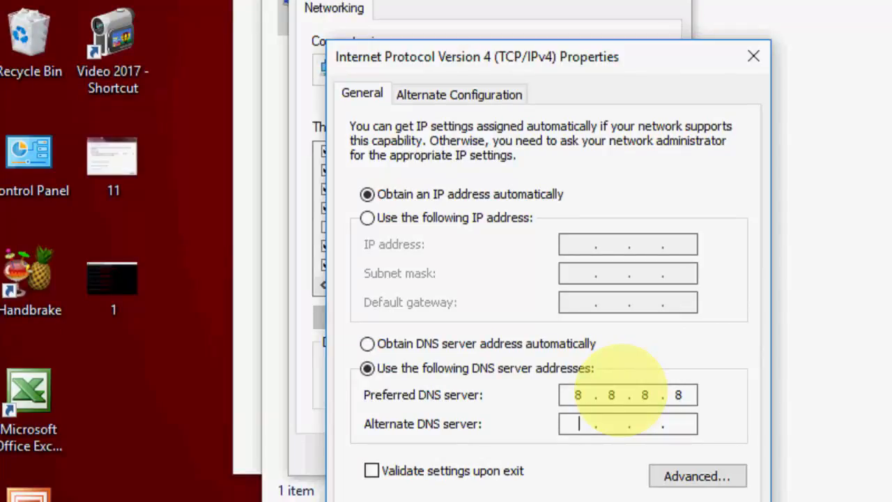
text(8.8.)
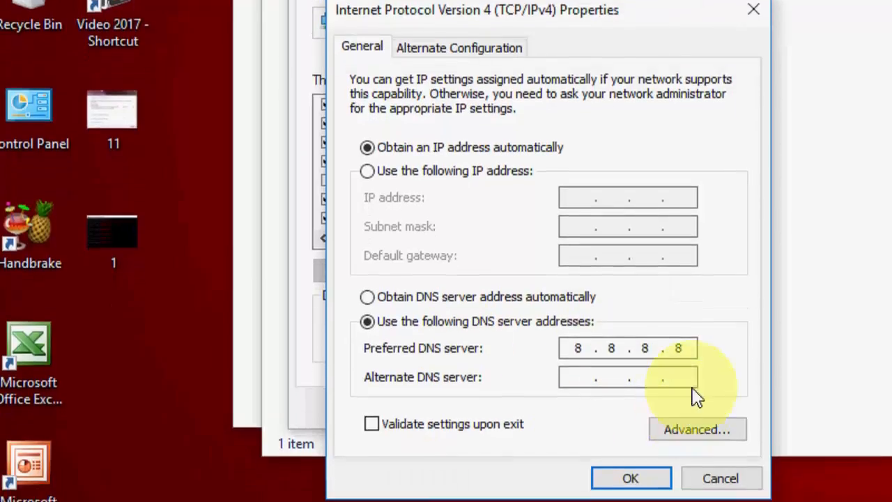
Step: Replace the DNS servers with OpenDNS: preferred 208.67.222.222, alternate 208.67.220.220
click(624, 349)
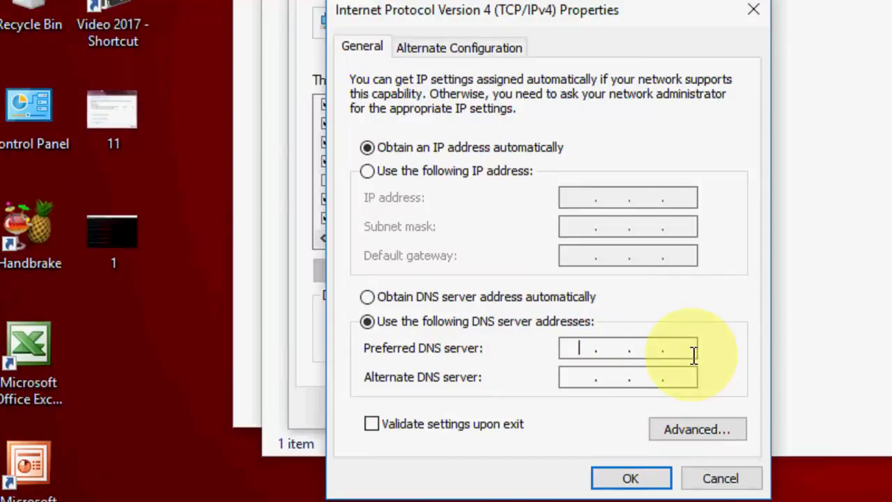
text(208)
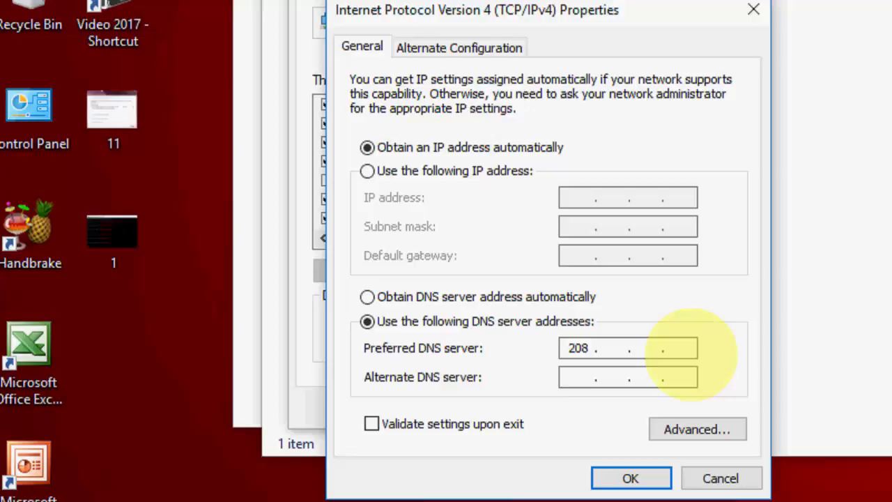
text(67)
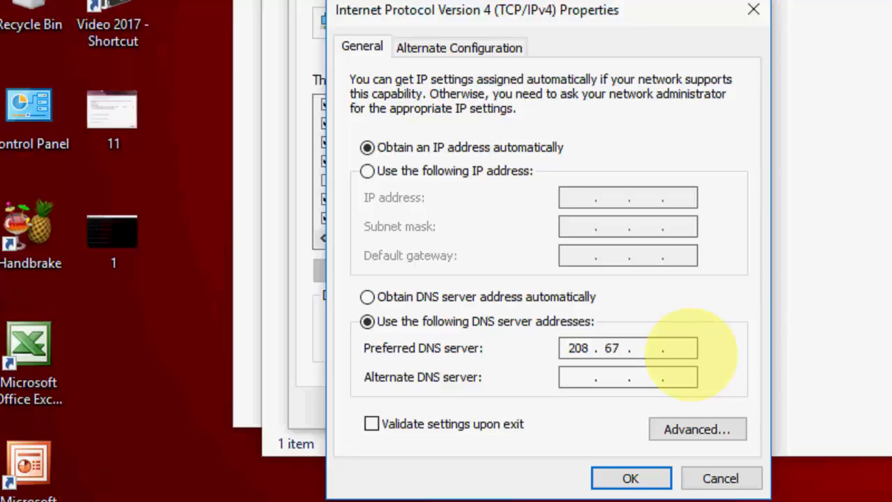
text(222.222)
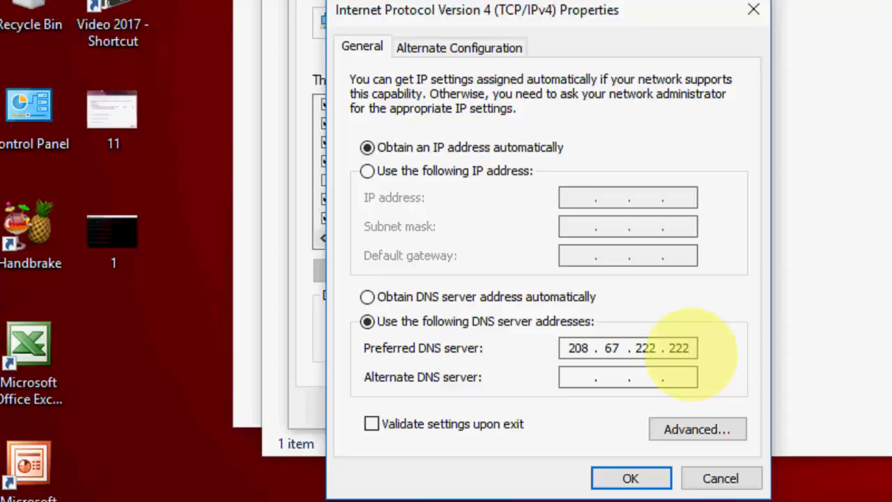
text(208 . . .)
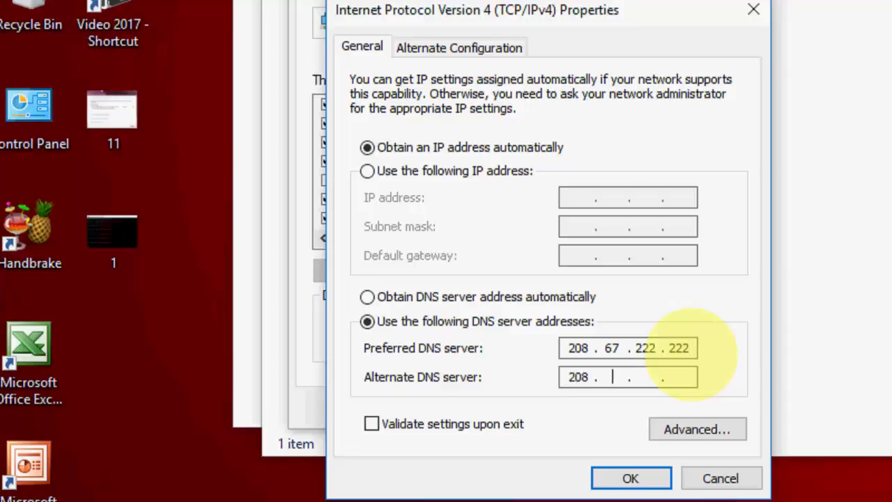
text(67)
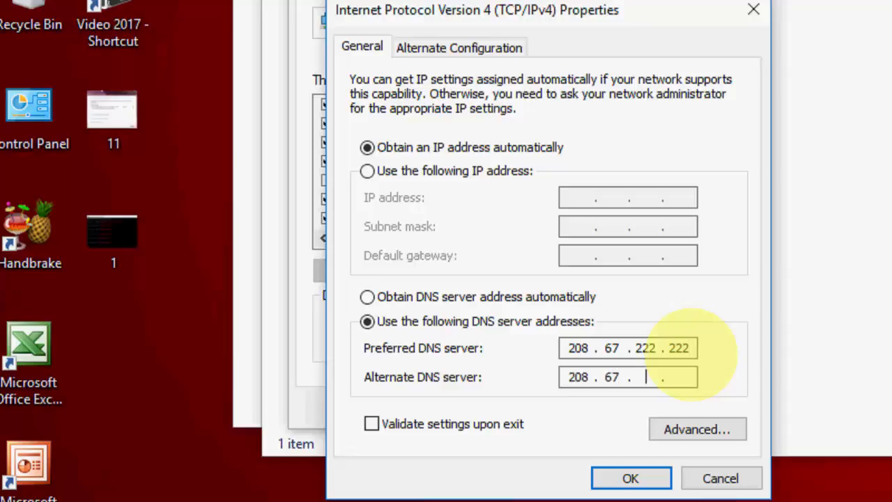
text(220.2)
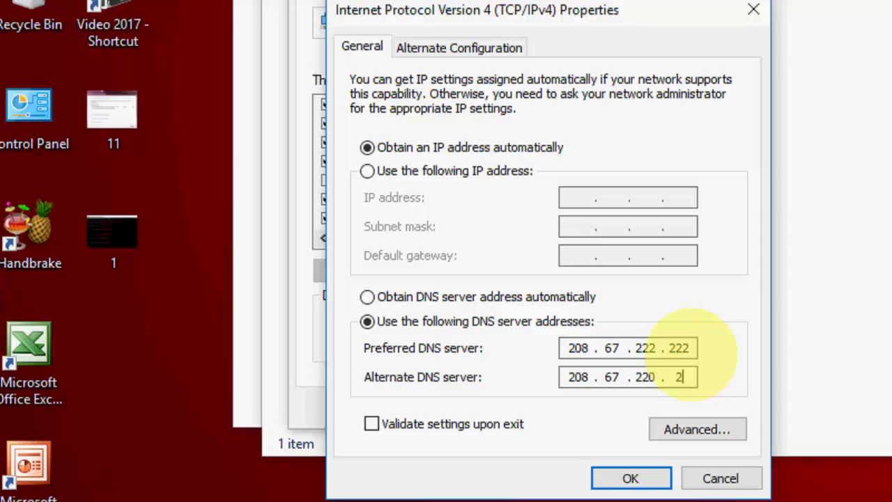
text(20)
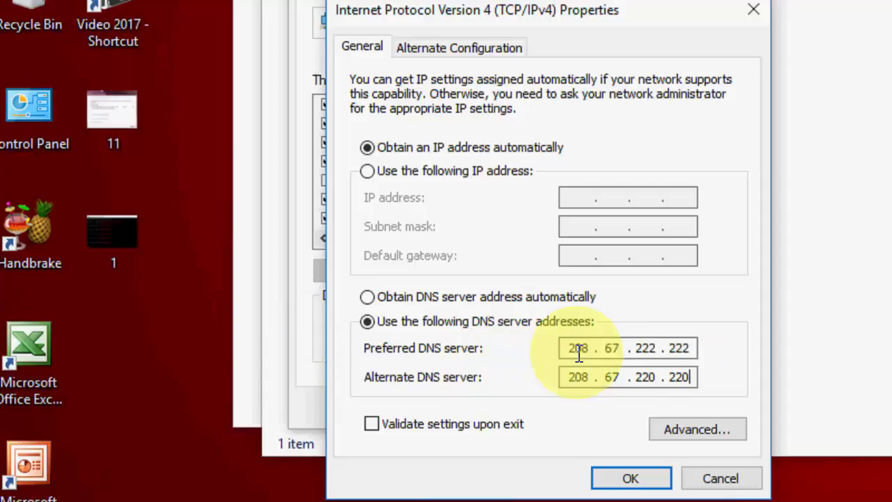
mouse_move(418, 359)
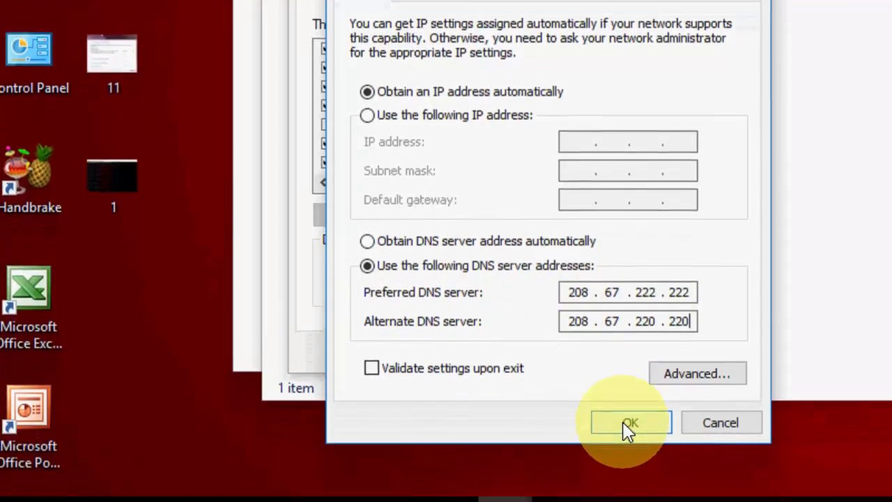
Step: Apply the OpenDNS settings and close Network Connections and Network and Sharing Center
click(630, 423)
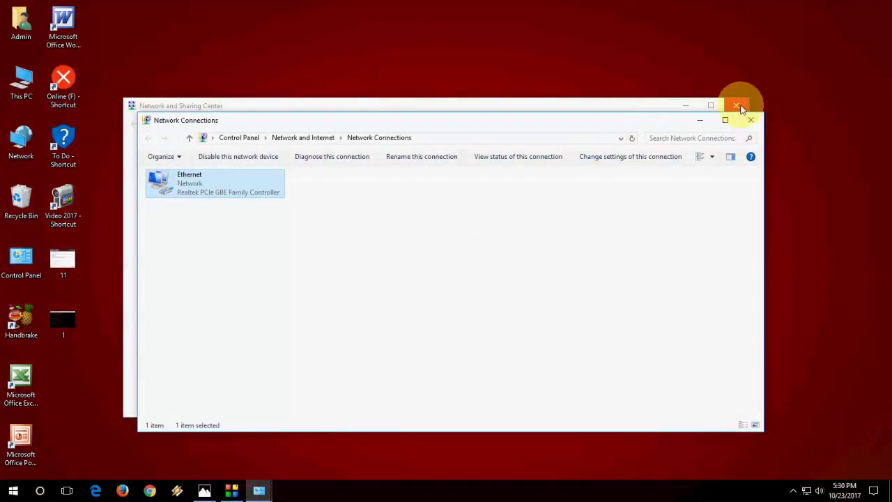
click(750, 119)
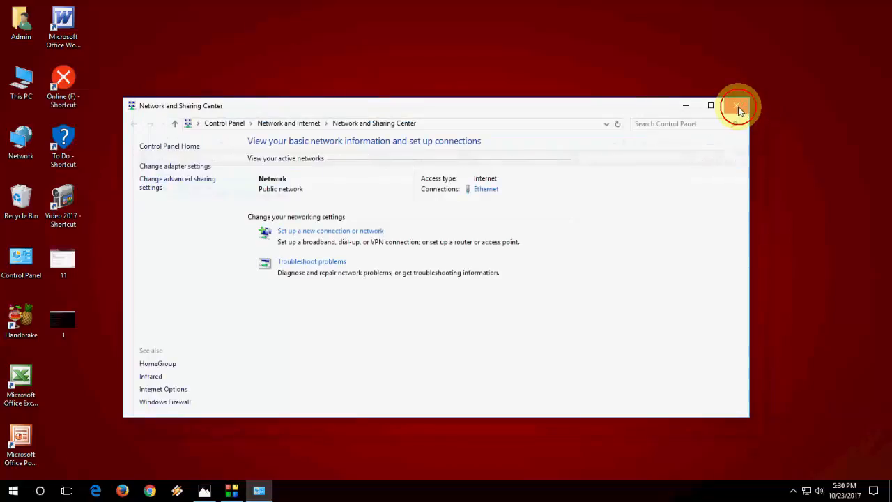
click(739, 106)
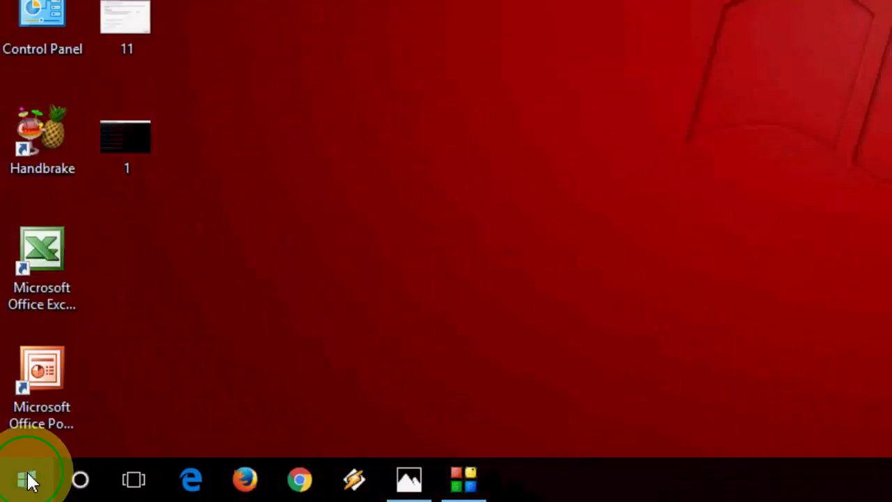
Step: Launch Command Prompt (Admin) from the Start button's system tools menu
right_click(27, 479)
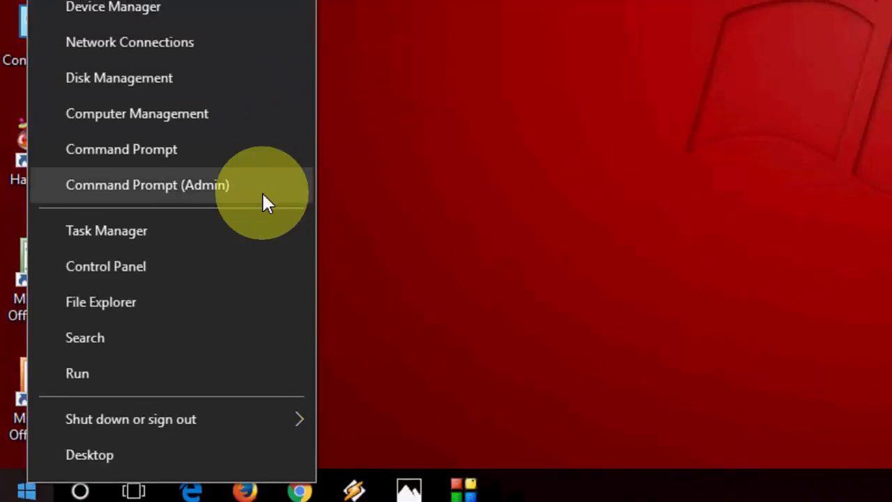
click(188, 184)
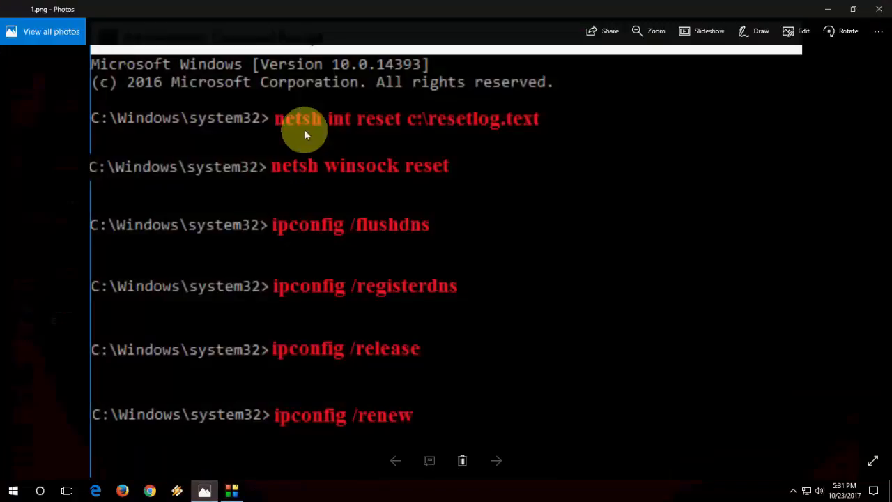
mouse_move(346, 132)
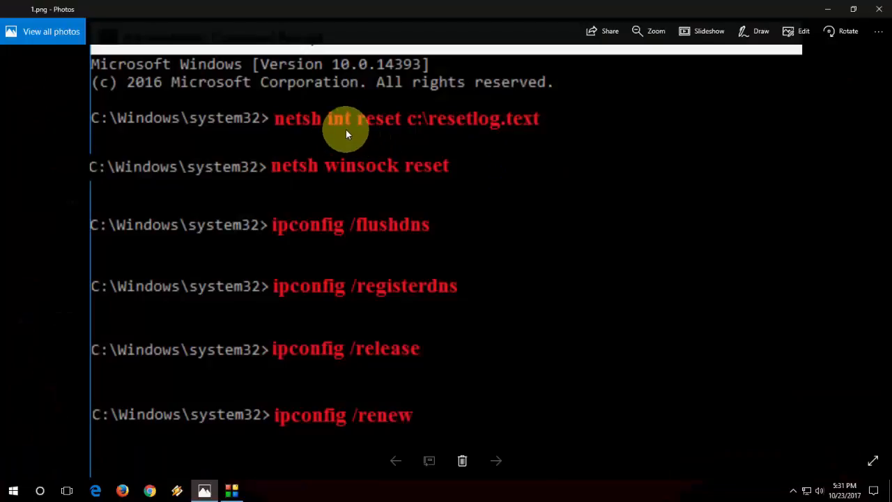
mouse_move(341, 132)
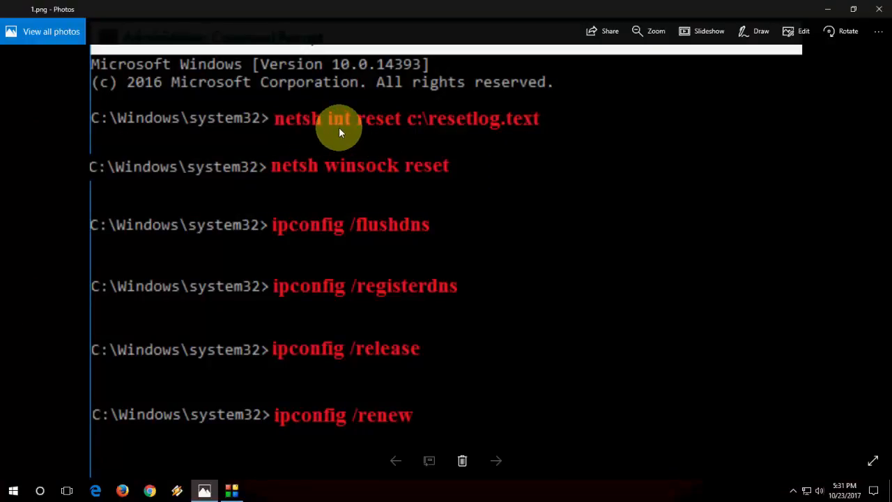
mouse_move(406, 133)
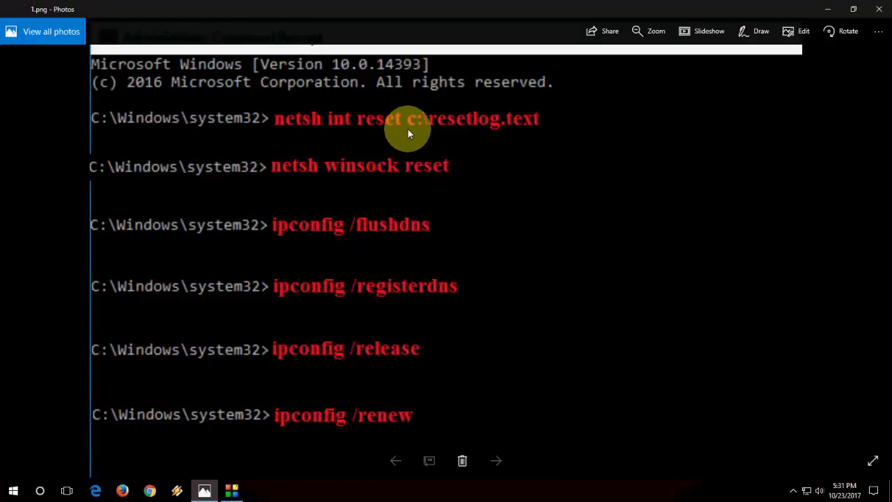
mouse_move(437, 132)
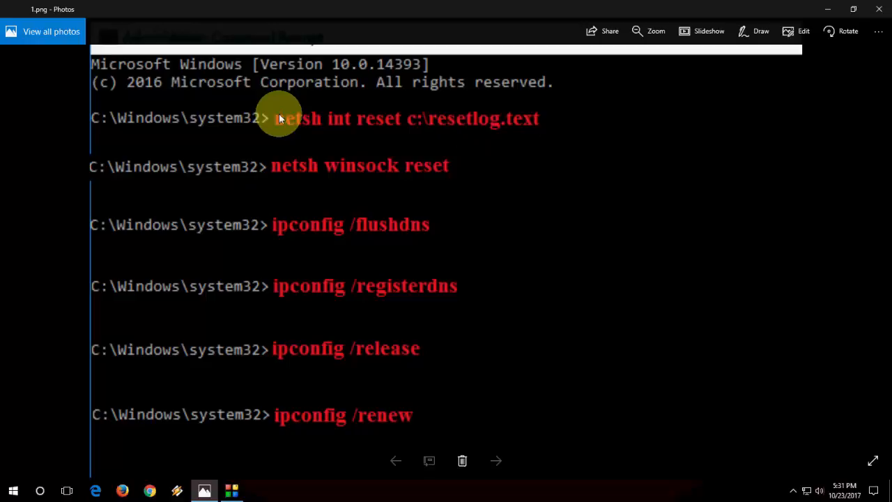
mouse_move(555, 114)
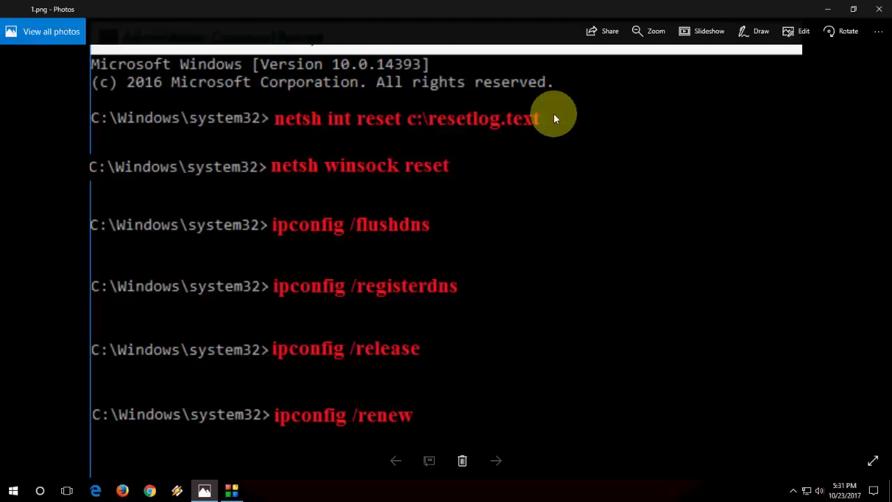
mouse_move(277, 167)
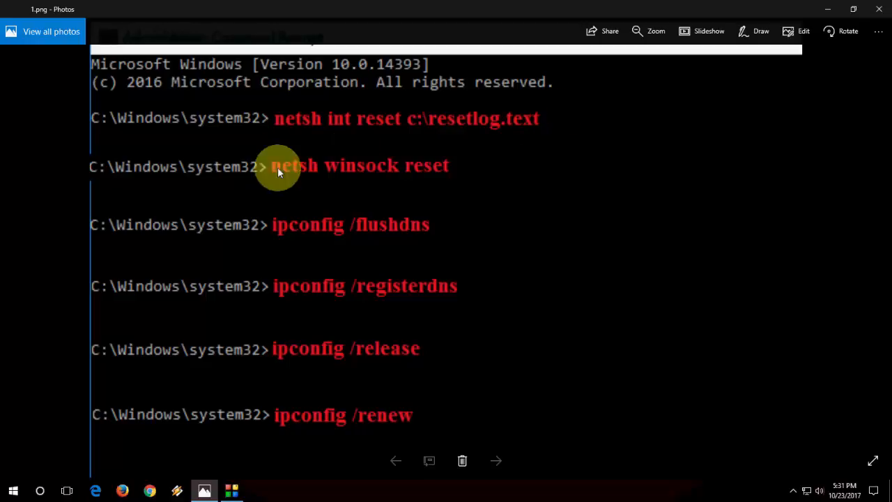
mouse_move(300, 184)
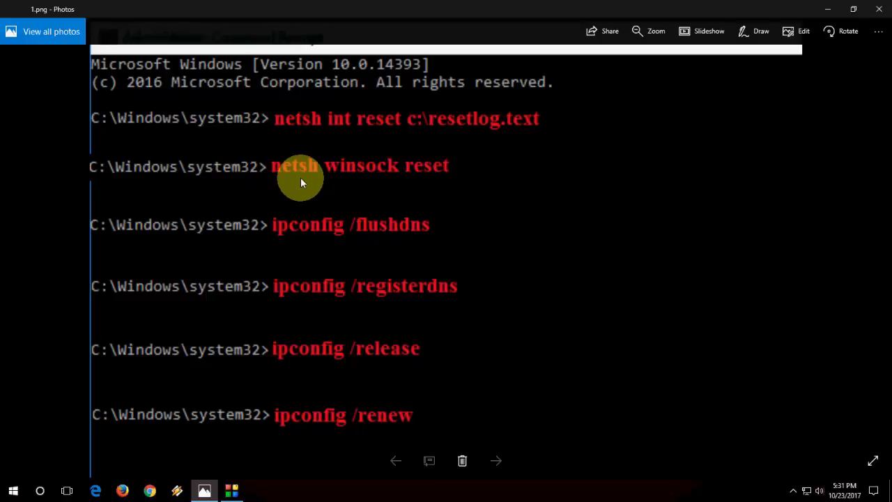
mouse_move(421, 173)
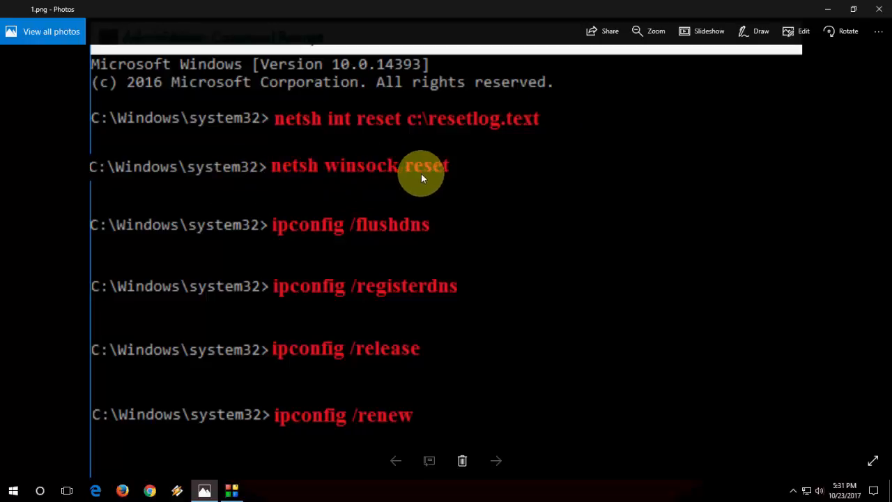
mouse_move(451, 172)
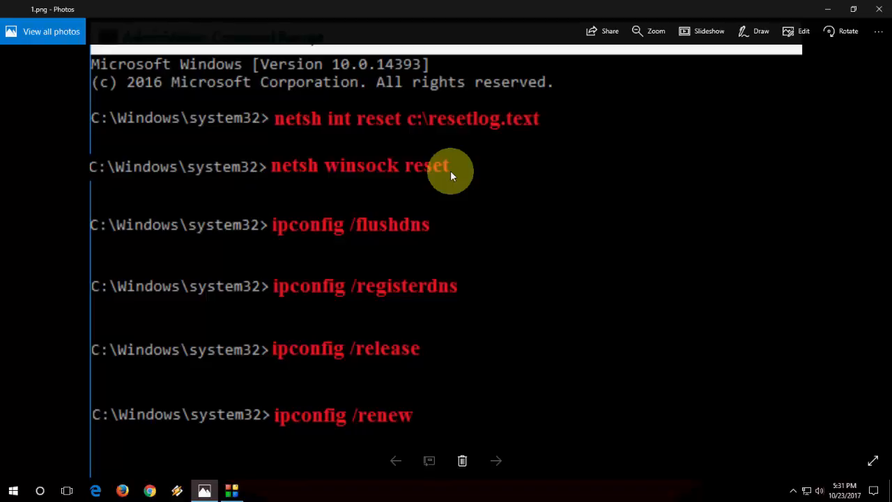
mouse_move(321, 170)
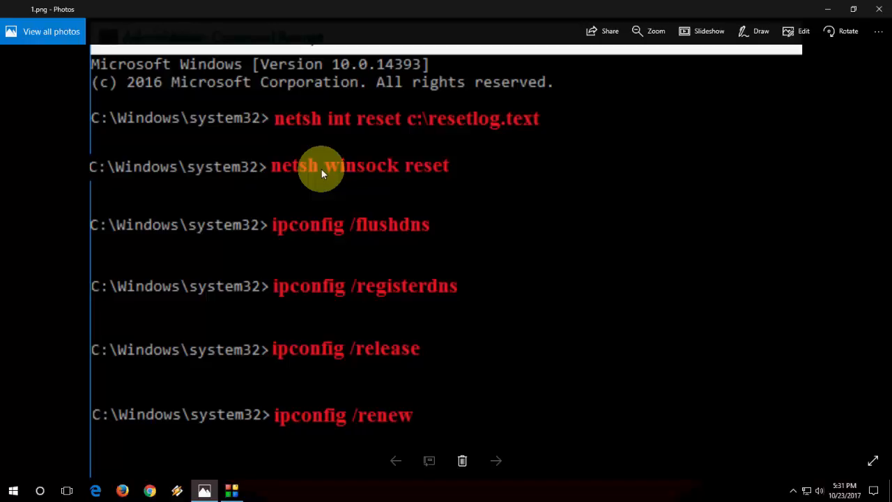
mouse_move(270, 237)
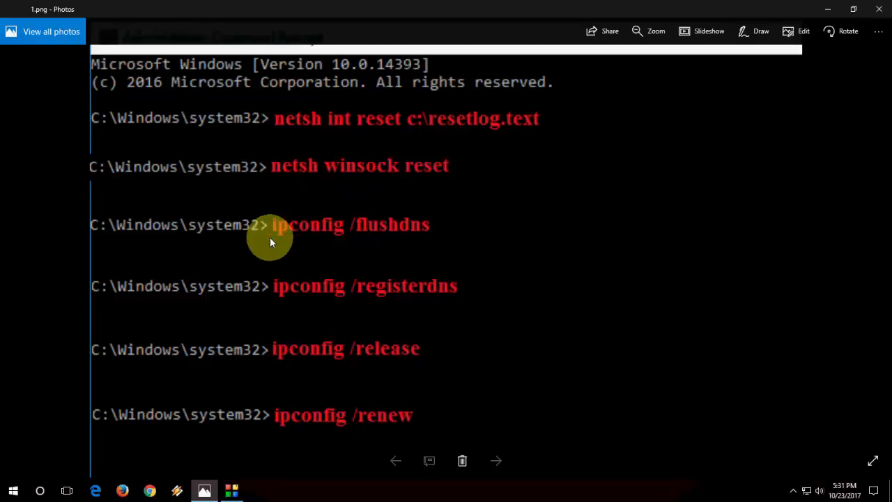
mouse_move(281, 238)
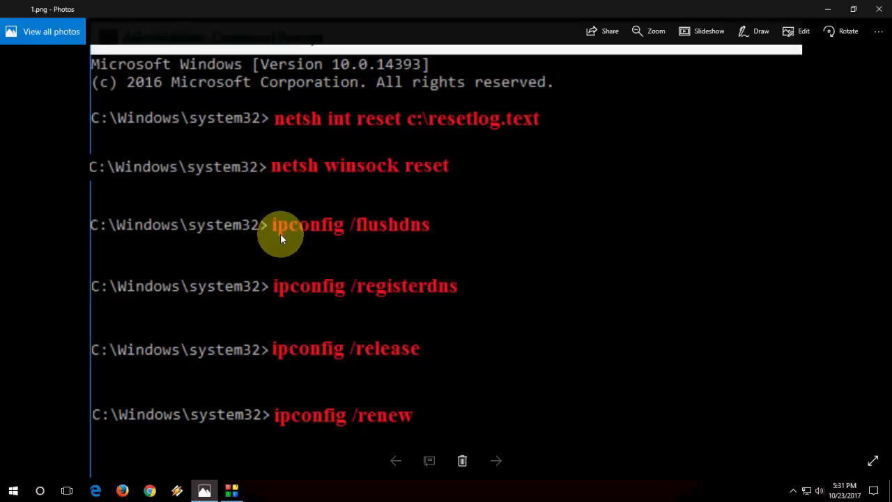
mouse_move(320, 237)
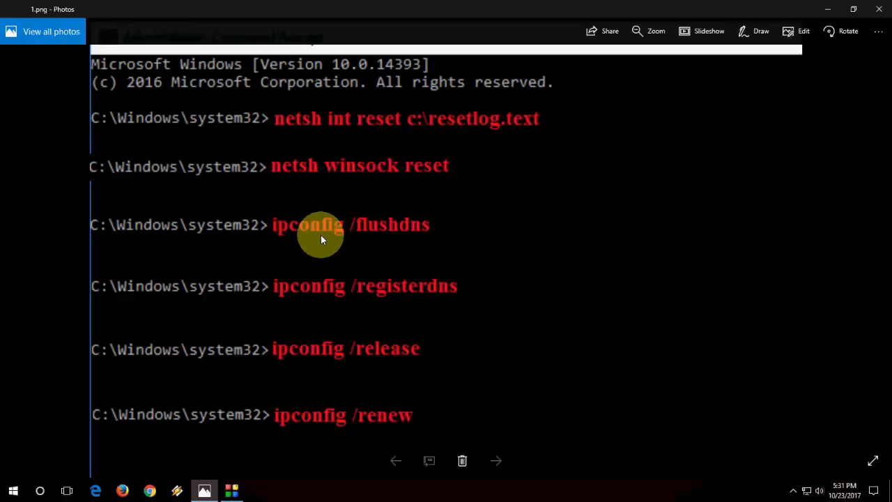
mouse_move(331, 240)
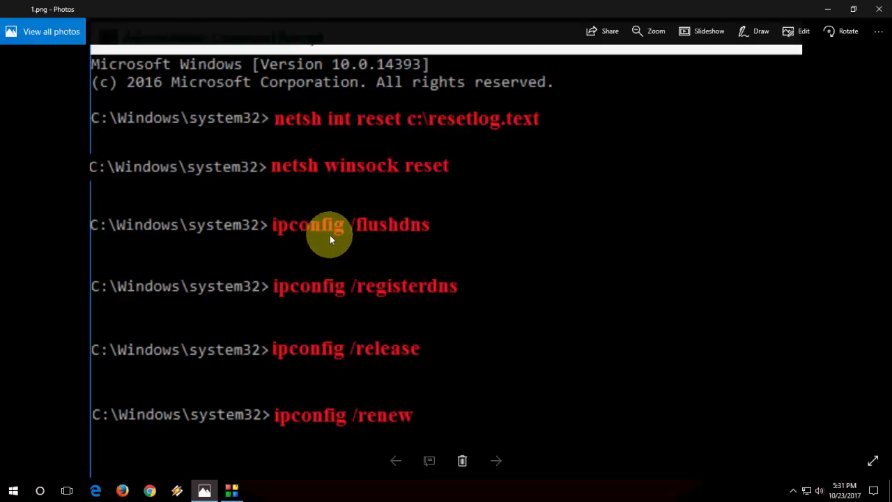
mouse_move(418, 232)
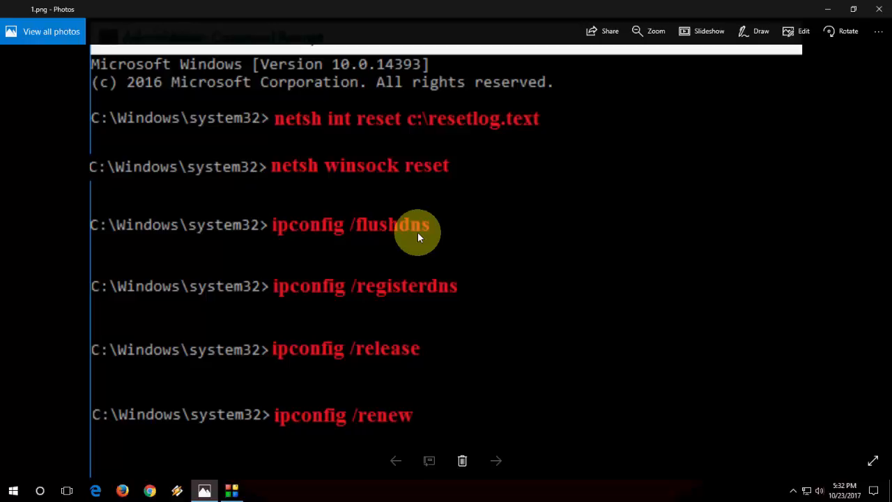
mouse_move(293, 272)
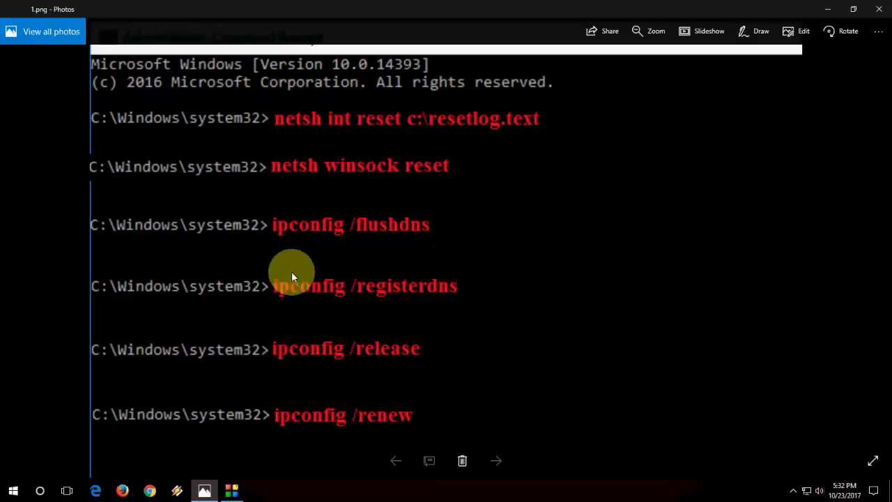
mouse_move(321, 300)
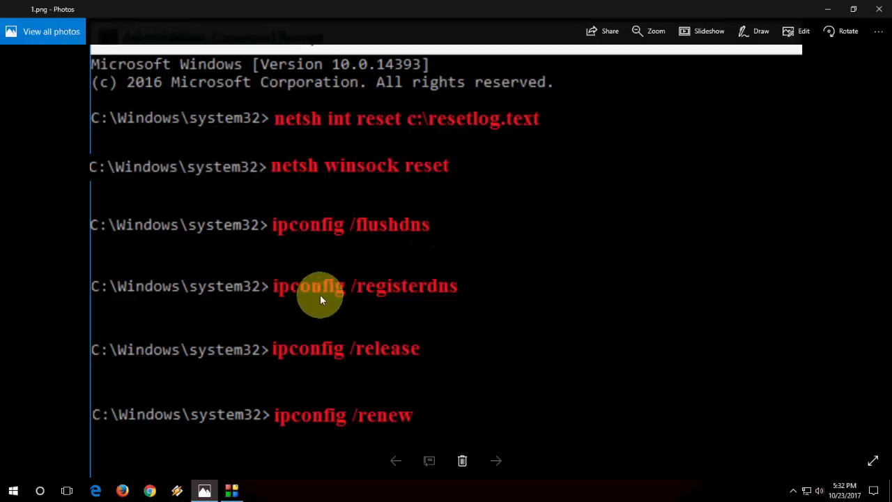
mouse_move(351, 292)
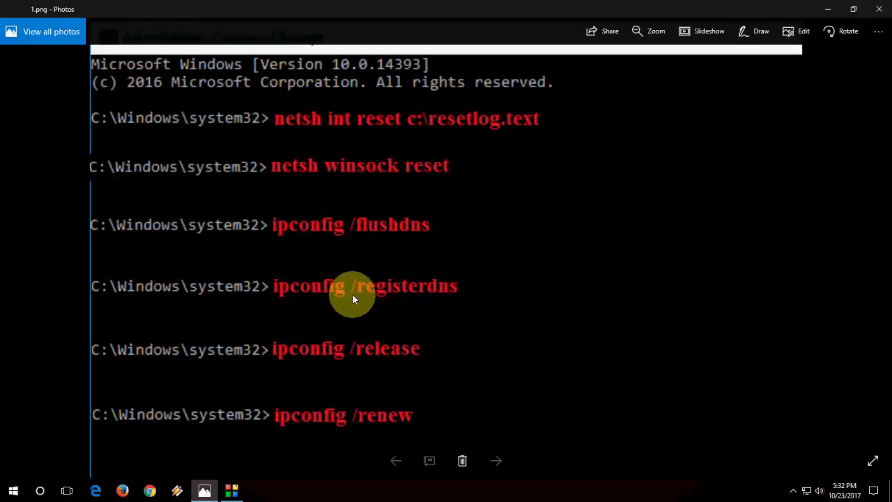
mouse_move(396, 293)
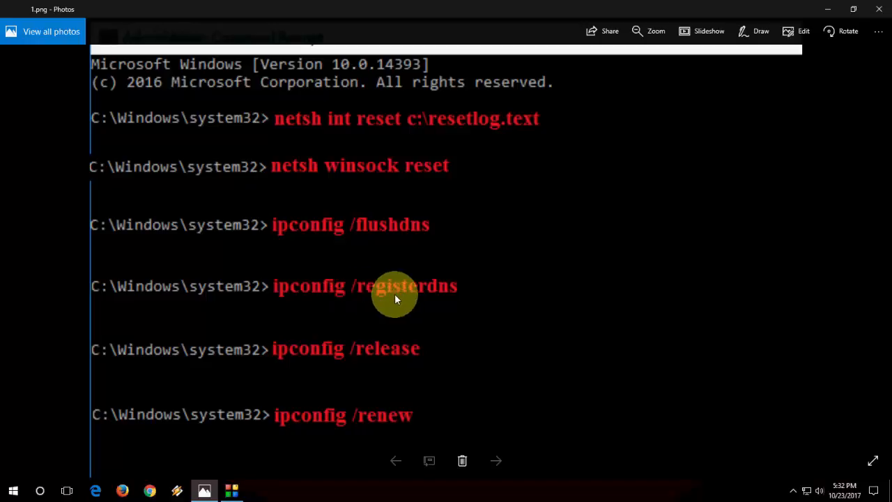
mouse_move(449, 292)
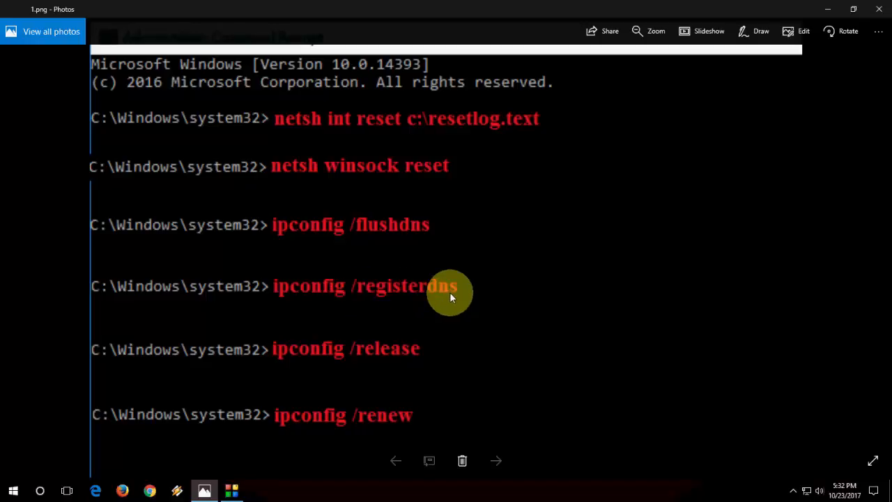
mouse_move(320, 359)
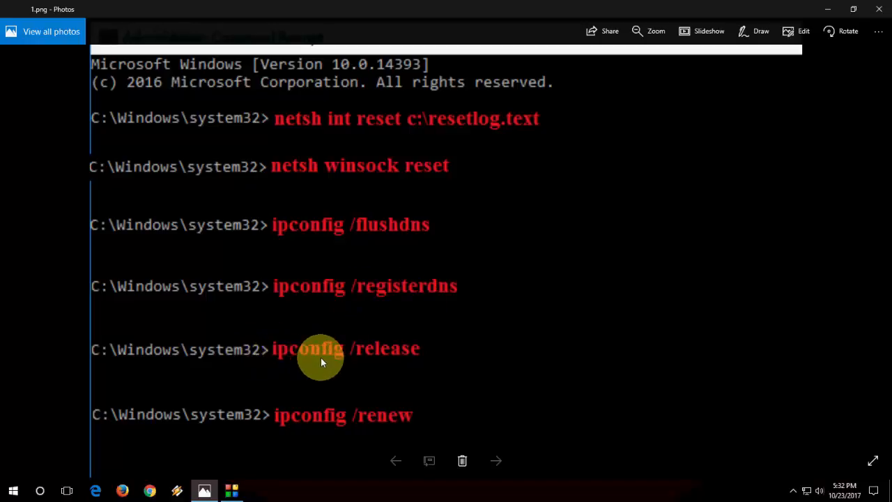
mouse_move(348, 359)
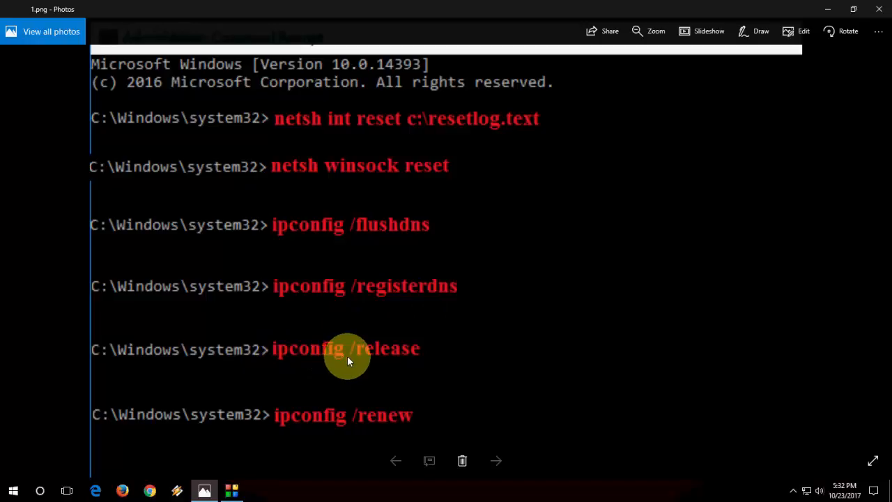
mouse_move(457, 347)
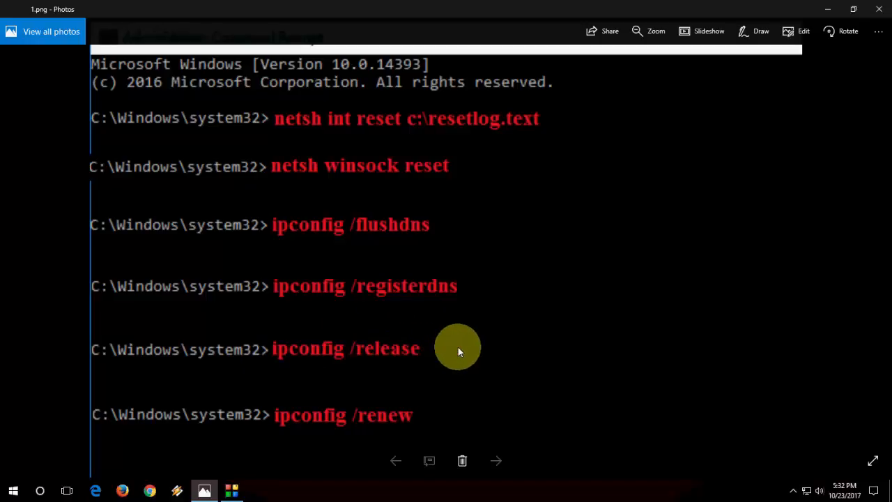
mouse_move(304, 397)
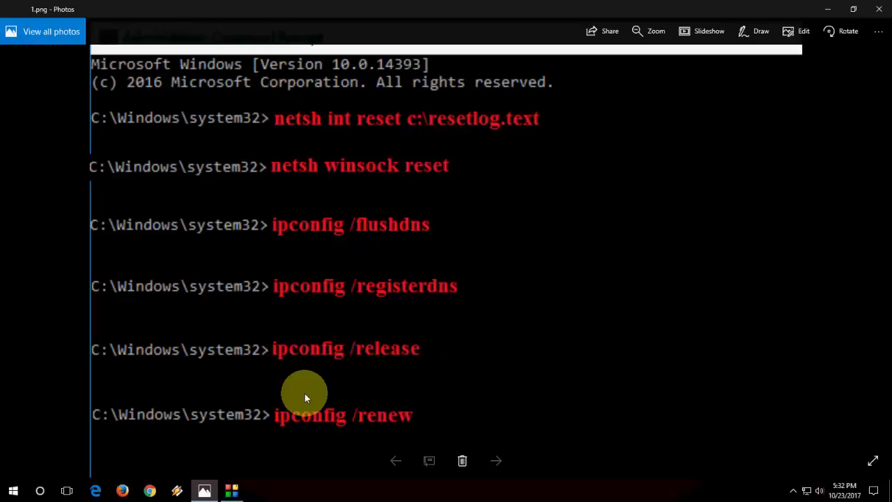
mouse_move(360, 424)
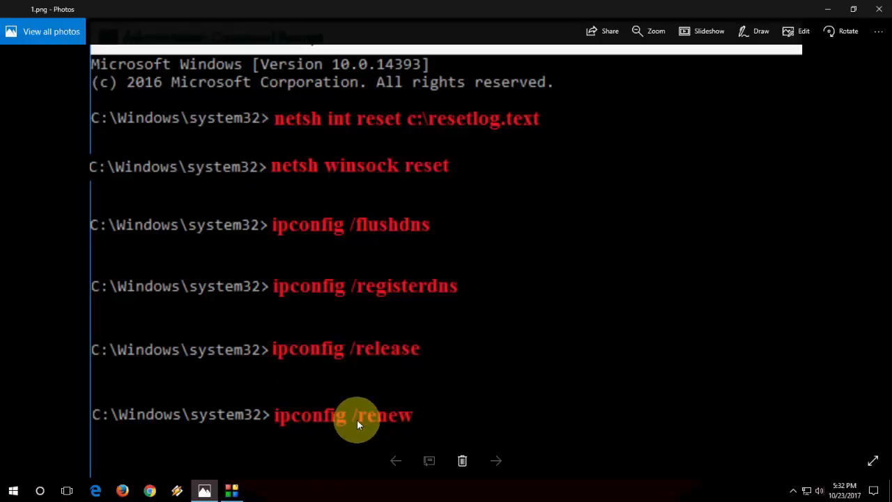
mouse_move(437, 395)
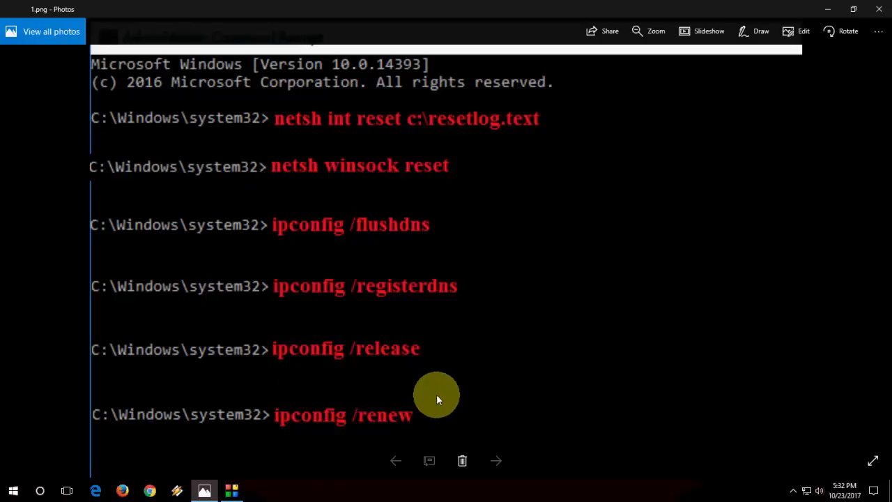
mouse_move(471, 365)
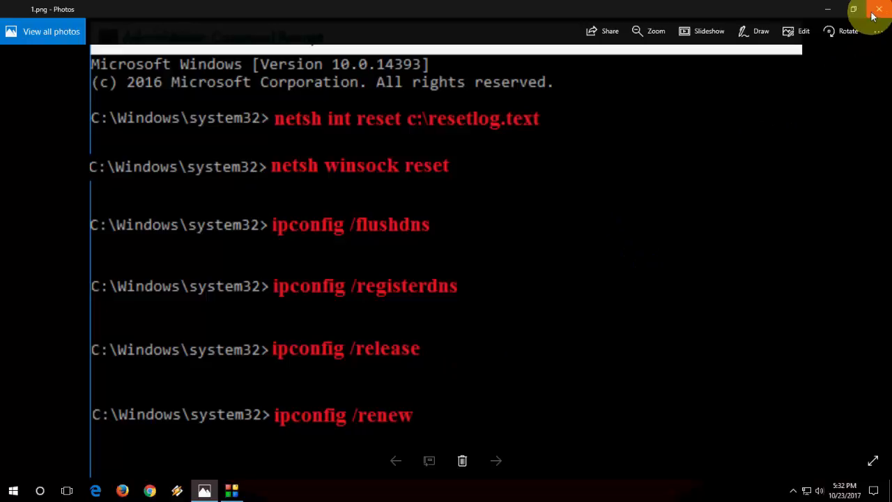
mouse_move(878, 8)
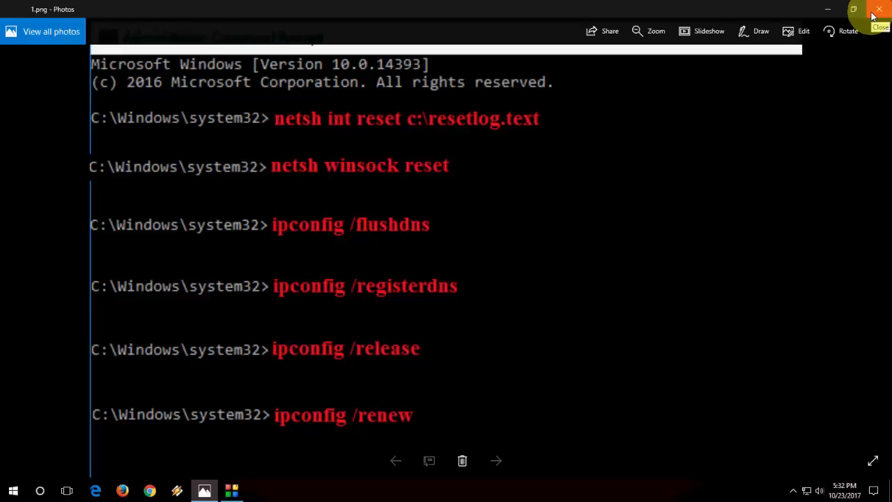
Step: Start Windows Network Diagnostics from the desktop menu, then cancel it while detecting problems
right_click(405, 170)
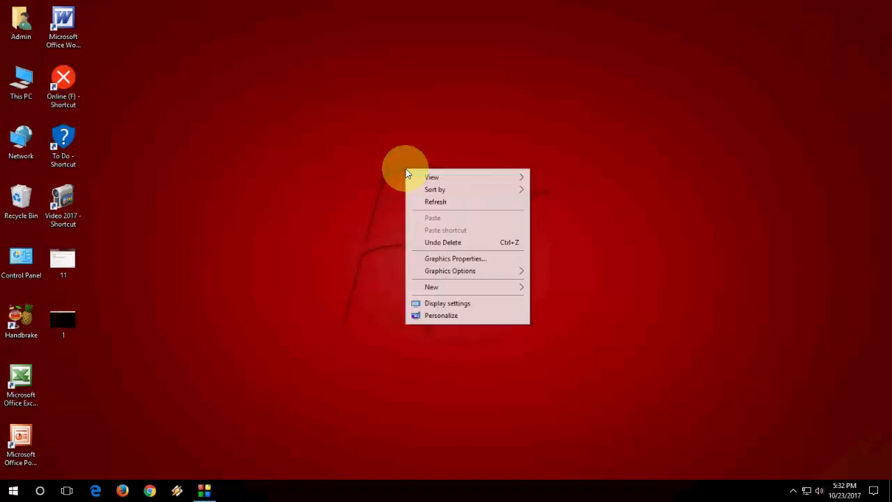
click(689, 429)
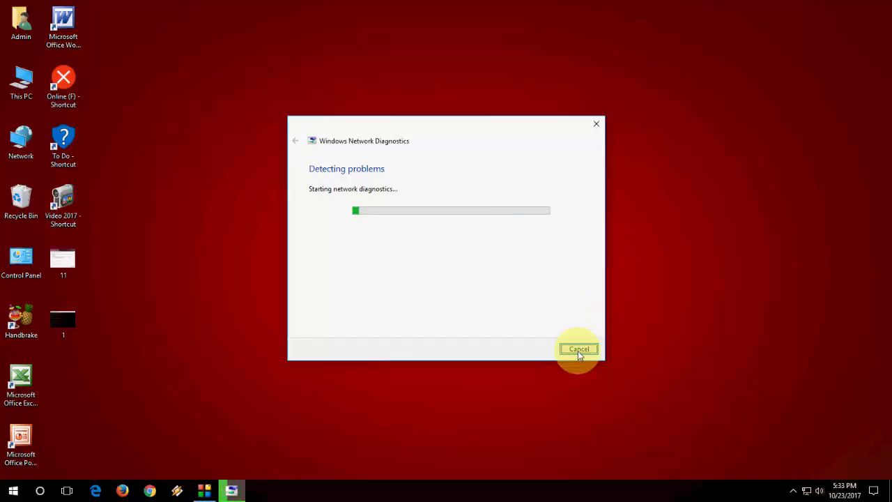
click(580, 349)
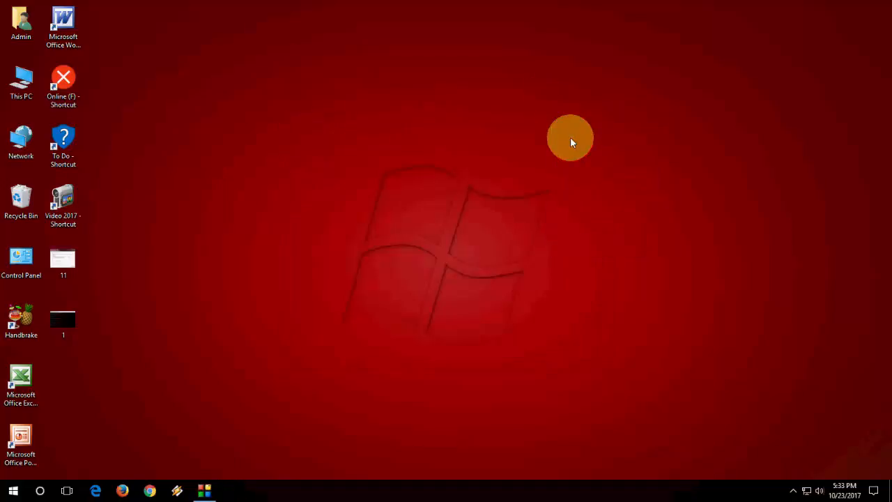